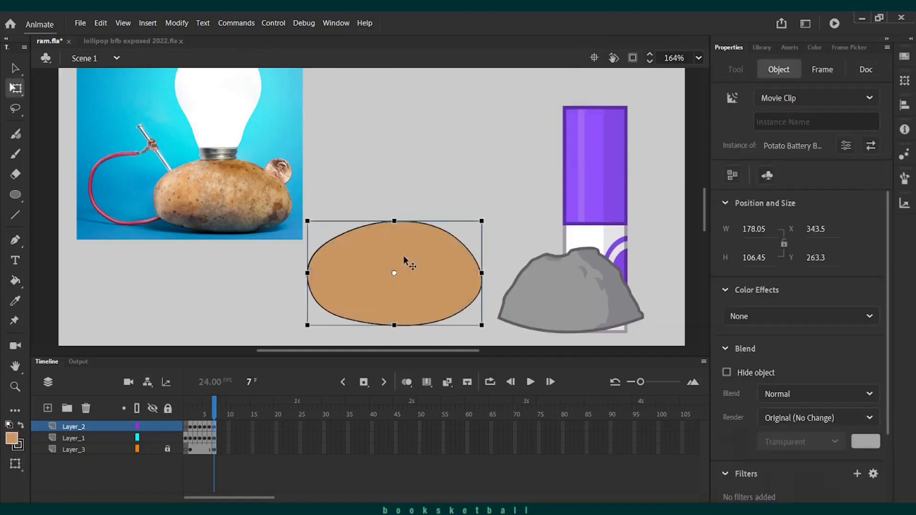
Enter the Potato Battery Body movie clip for editing
{"action": "double_click", "coordinate": [395, 272]}
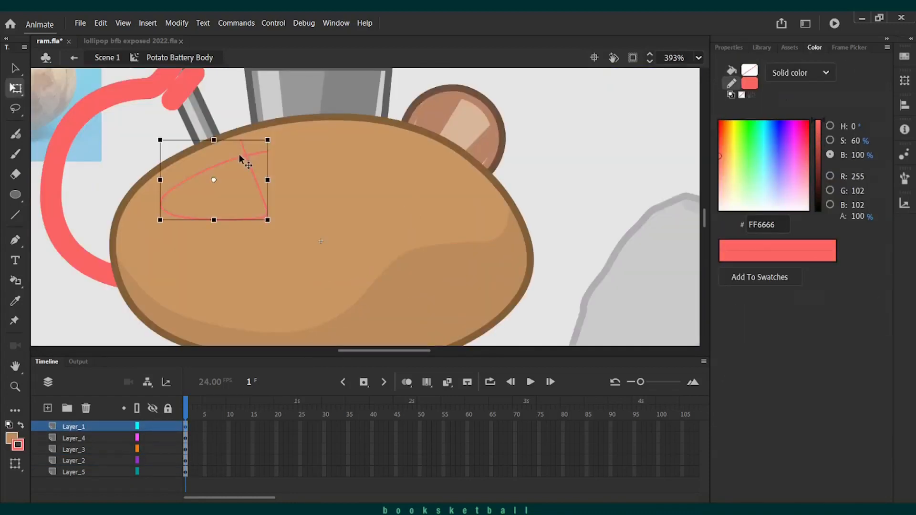
{"action": "left_click", "coordinate": [15, 152]}
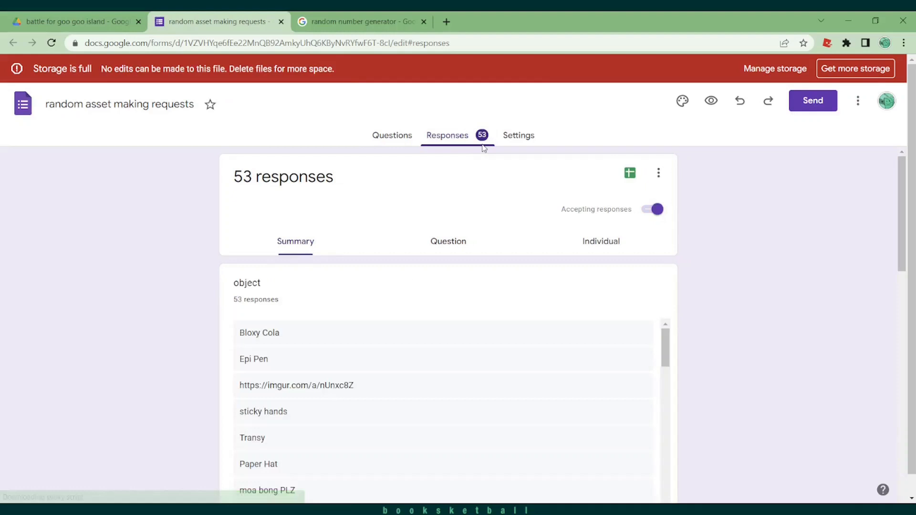
Generate a random number from 1 to 53 and read request 40, Dark Matter
{"action": "left_click", "coordinate": [600, 242]}
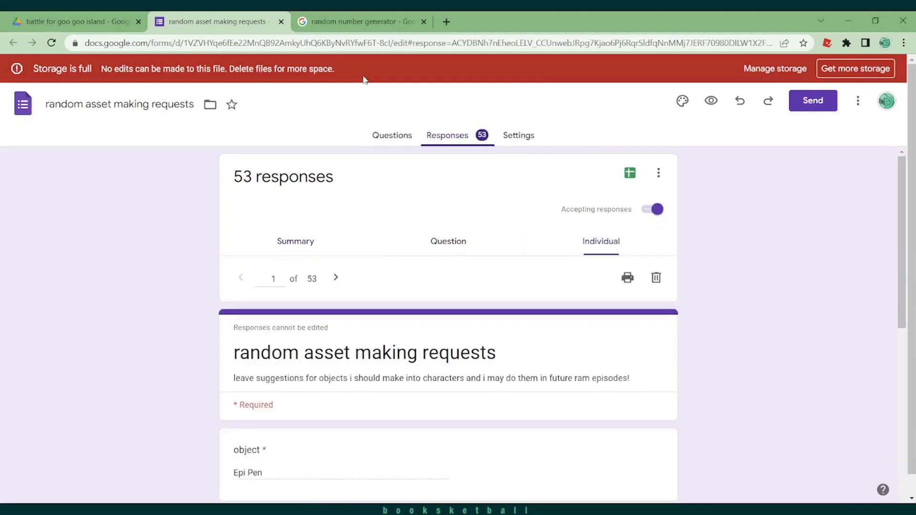
{"action": "left_click", "coordinate": [360, 21]}
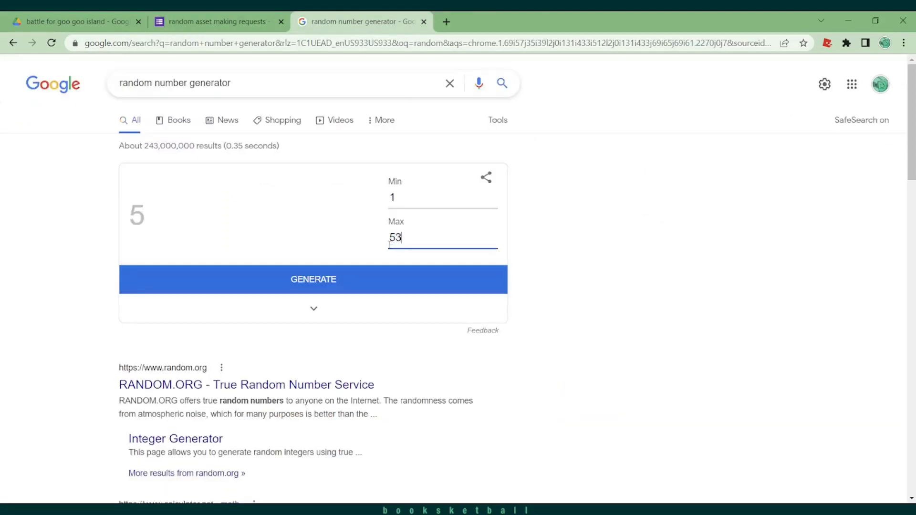
{"action": "left_click", "coordinate": [313, 279]}
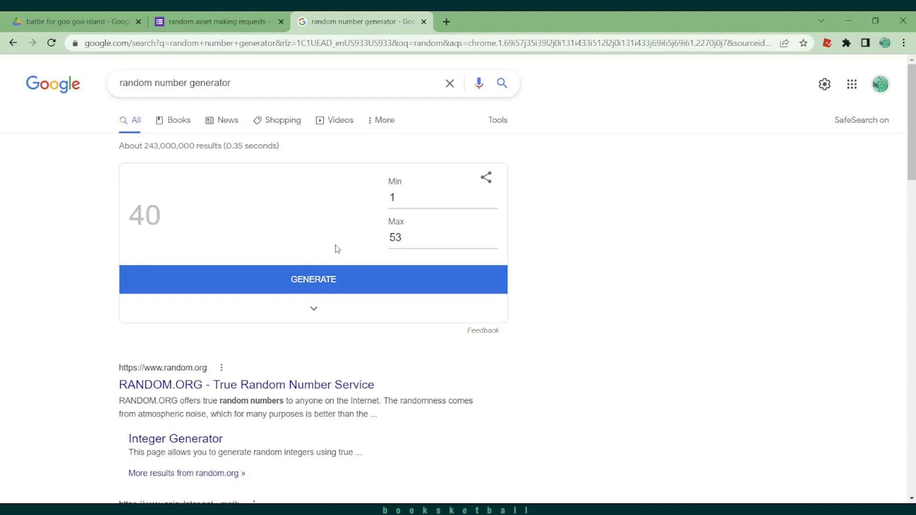
{"action": "left_click", "coordinate": [211, 22]}
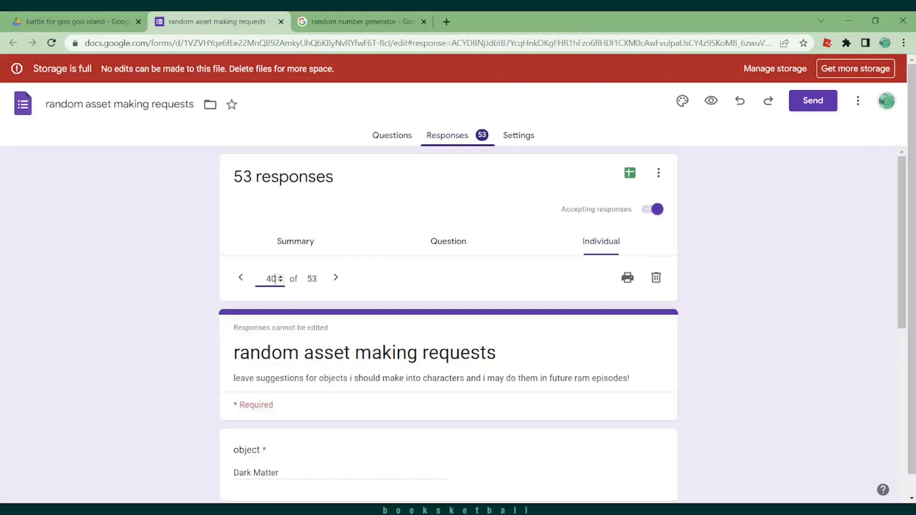
{"action": "scroll", "scroll_direction": "down", "scroll_amount": 3}
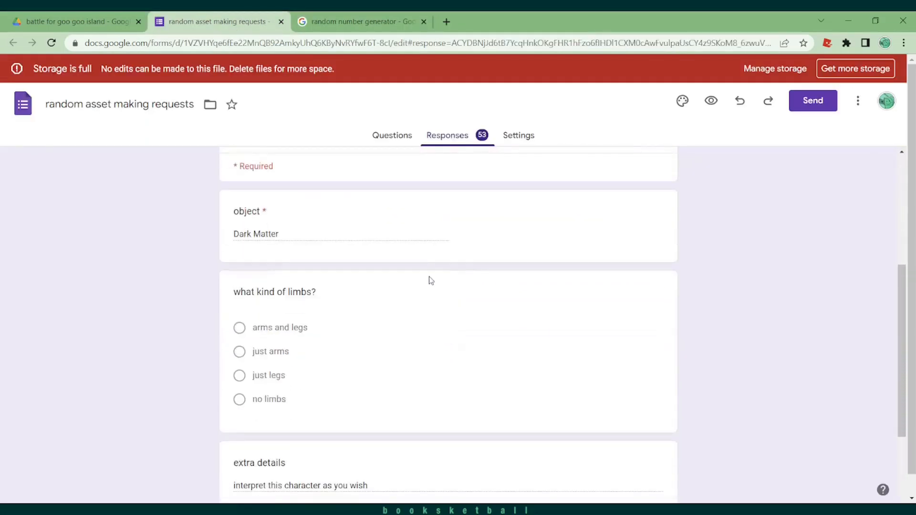
{"action": "scroll", "scroll_direction": "down", "scroll_amount": 3}
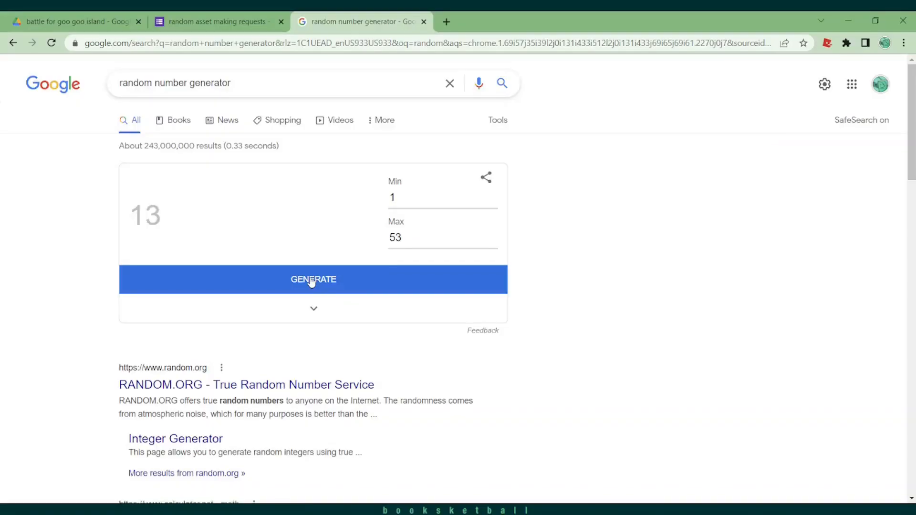
Scroll through form response 13 to read the flan pudding request
{"action": "left_click", "coordinate": [216, 21]}
{"action": "type", "text": "13"}
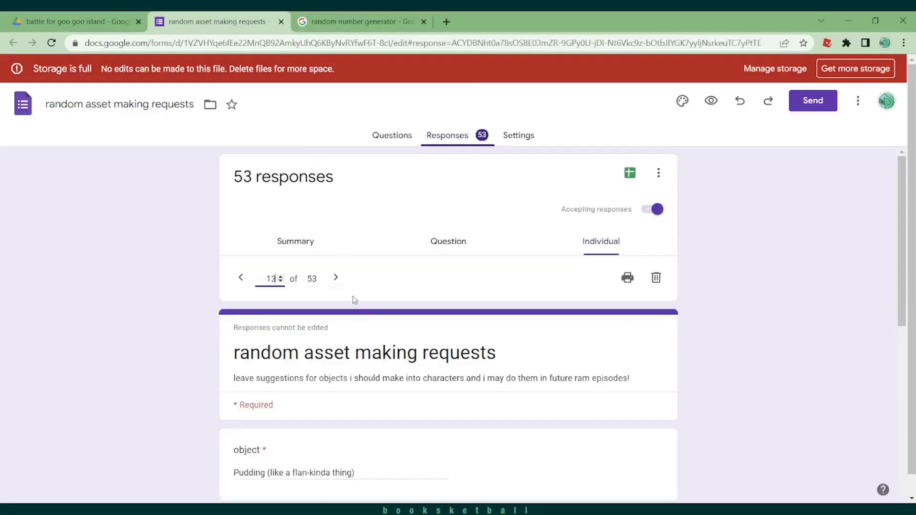
{"action": "scroll", "scroll_direction": "down", "scroll_amount": 3}
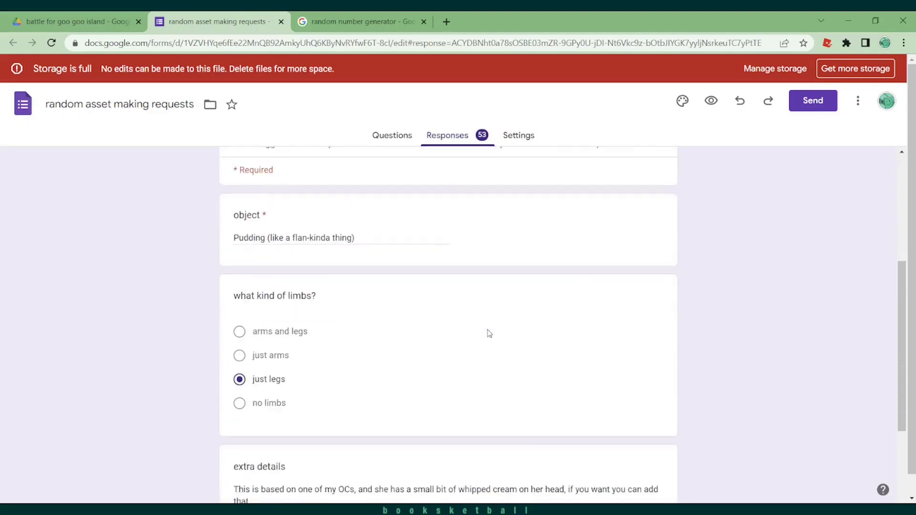
{"action": "scroll", "scroll_direction": "down", "scroll_amount": 3}
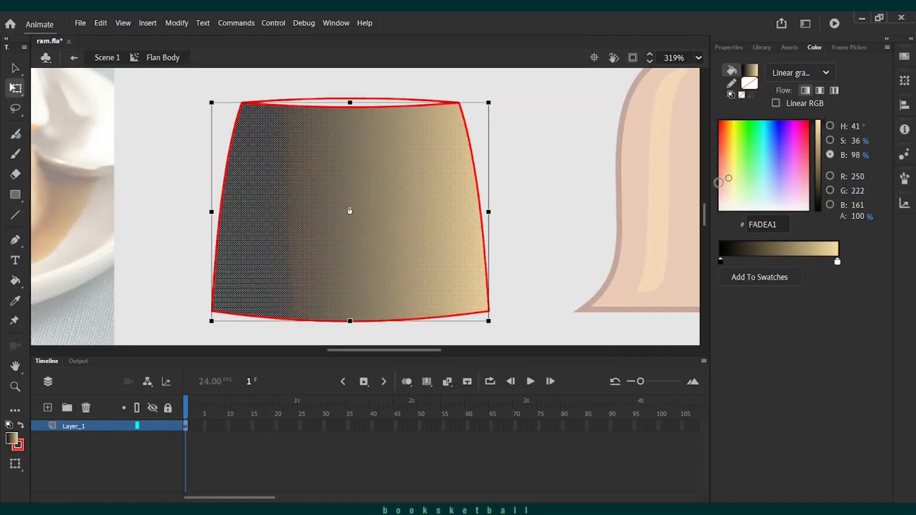
Switch the Flan Body fill from linear to radial gradient
{"action": "left_click", "coordinate": [800, 73]}
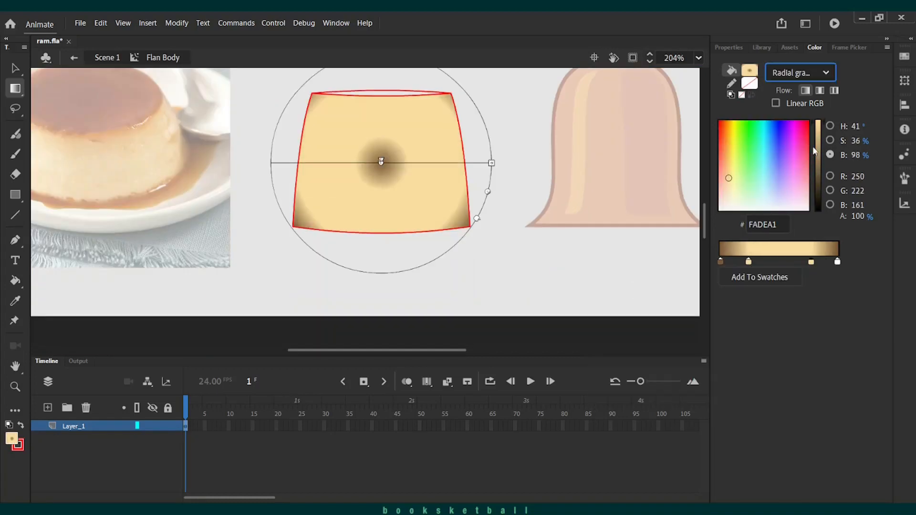